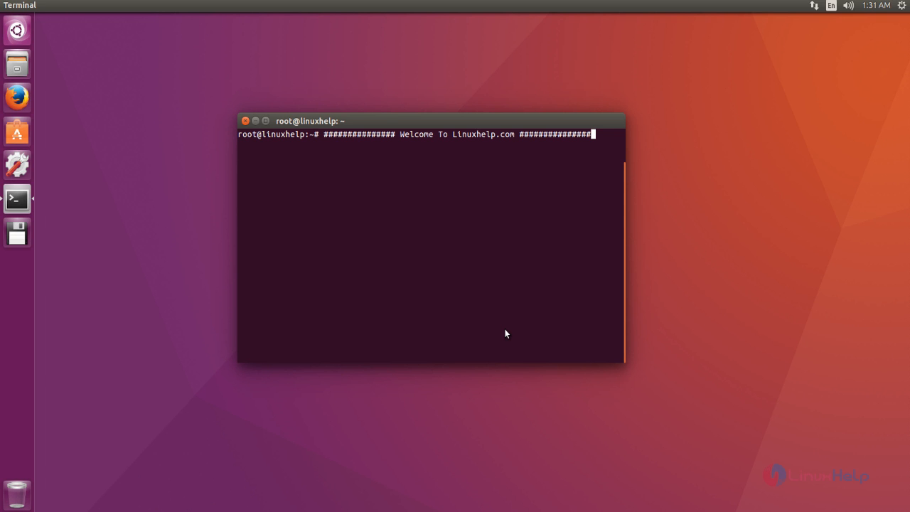
mouse_move(486, 197)
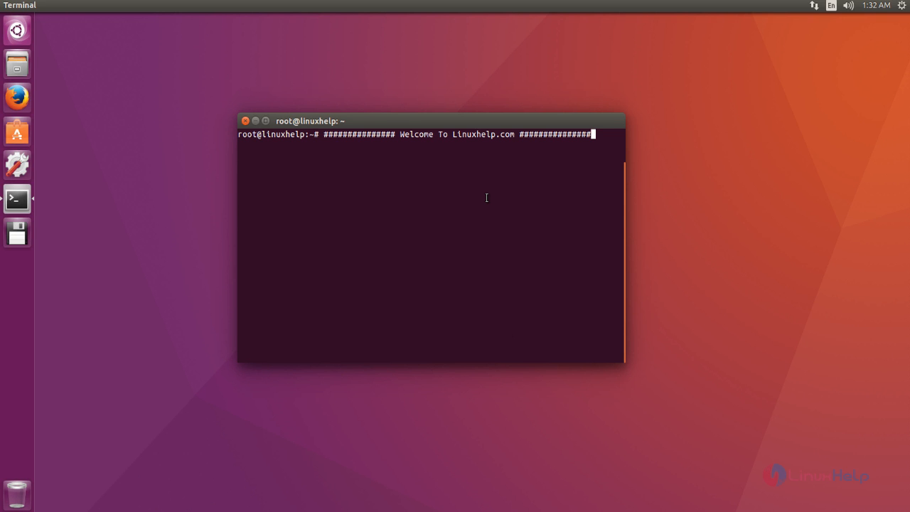
mouse_move(566, 192)
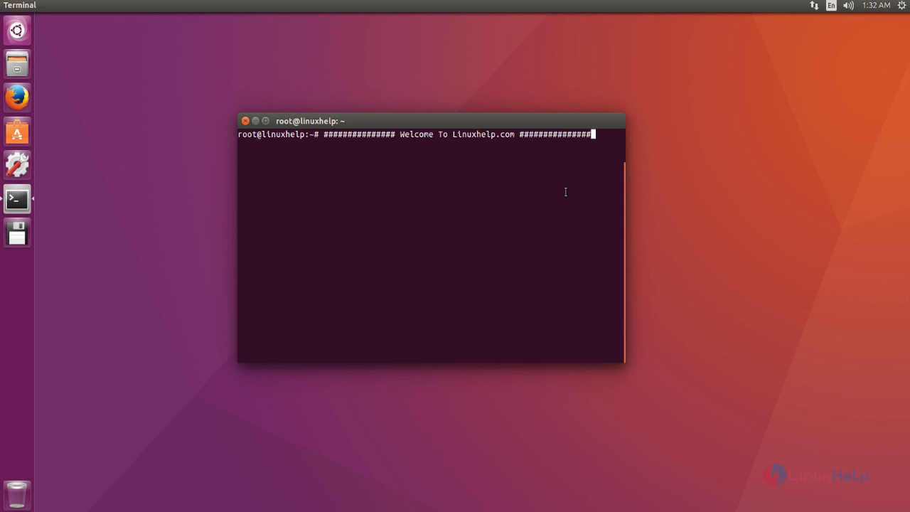
Step: Add the ppa:librecad-dev/librecad-daily repository via add-apt-repository
text(add-apt-repository ppa:librecad-dev/librecad-daily)
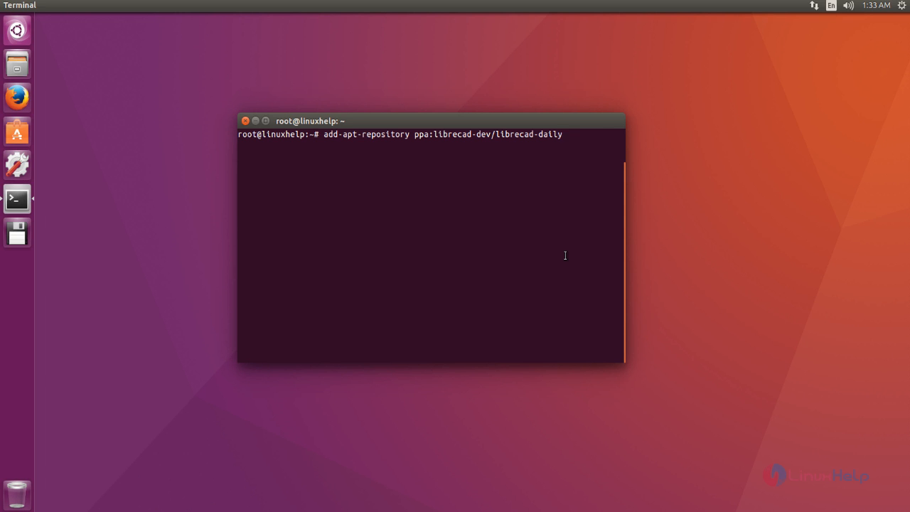
mouse_move(574, 141)
text(apt-get update)
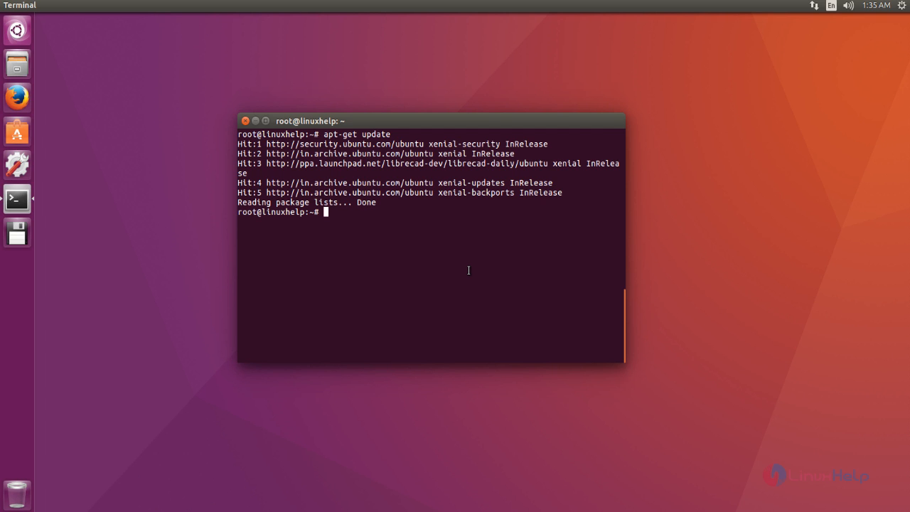
Step: Run apt-get install librecad to start the LibreCAD installation
text(apt-get install librecad)
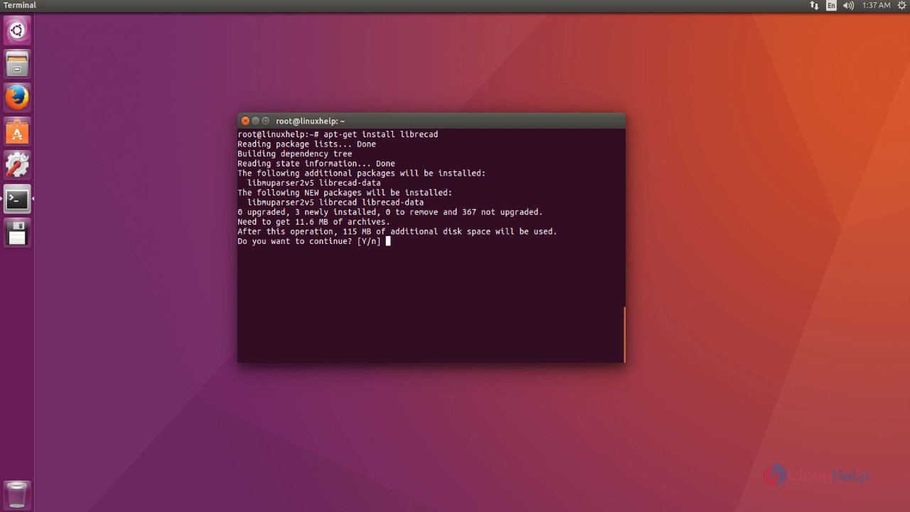
Step: Confirm the download with y so LibreCAD and its data packages install
text(y)
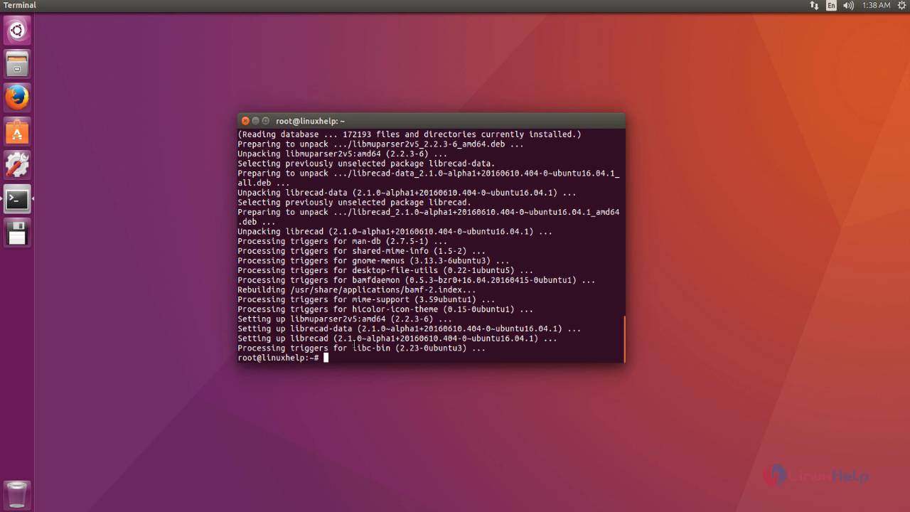
Step: Enter the librecad command at the cleared Terminal prompt
text(librecad)
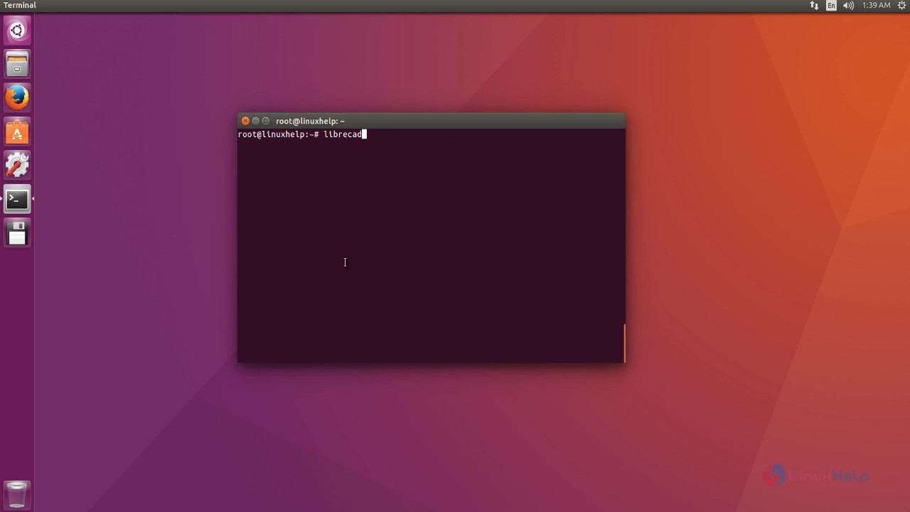
mouse_move(442, 207)
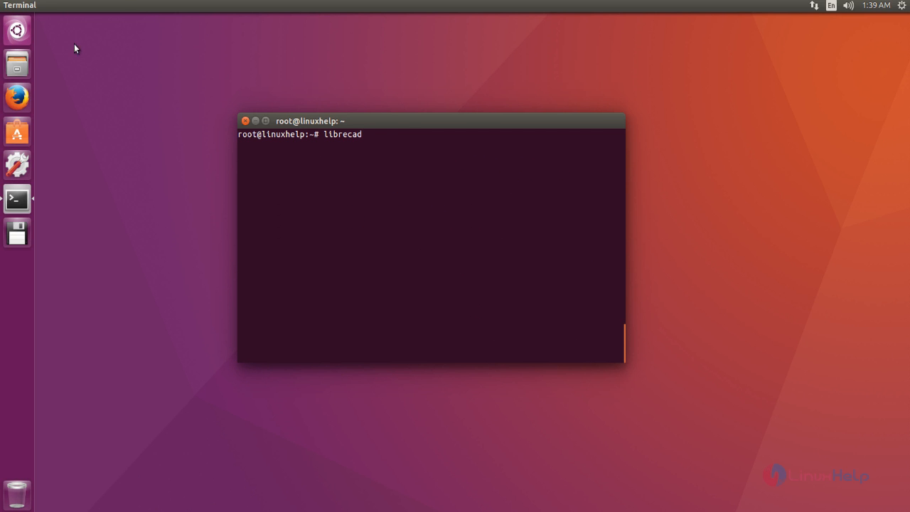
mouse_move(17, 30)
text(librecad)
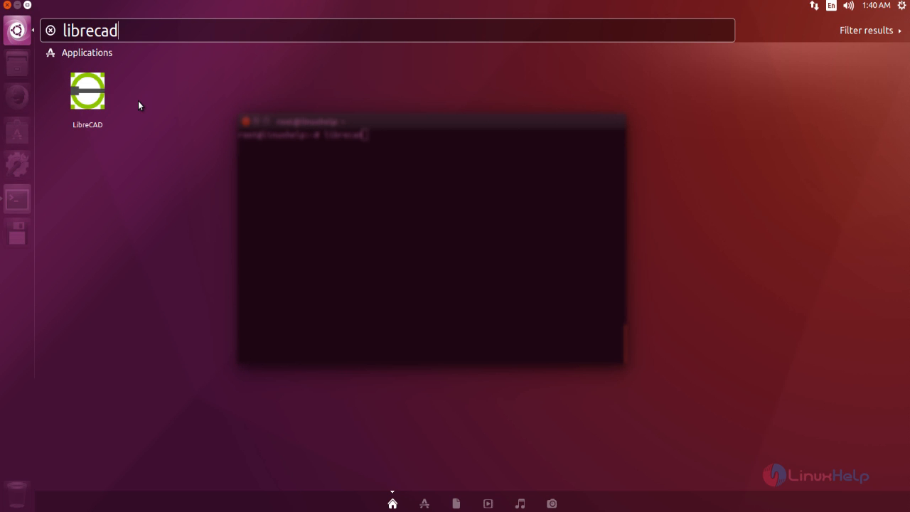
mouse_move(89, 91)
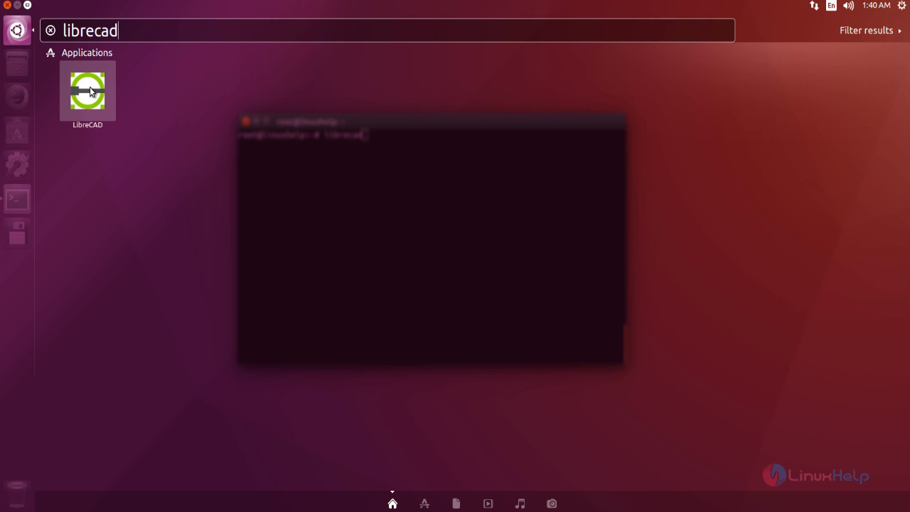
Step: Launch LibreCAD from the Unity Dash search results
click(88, 91)
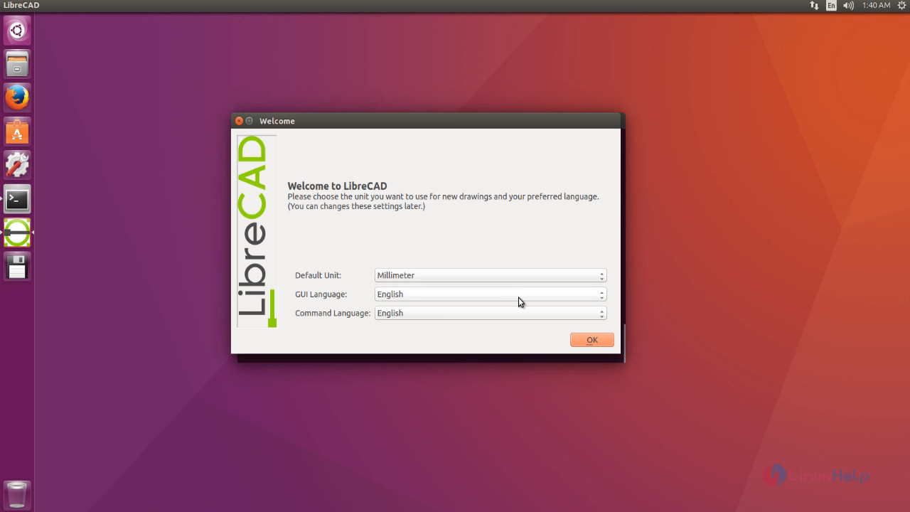
Step: Review the Welcome dialog keeping Millimeter units and English languages
click(490, 293)
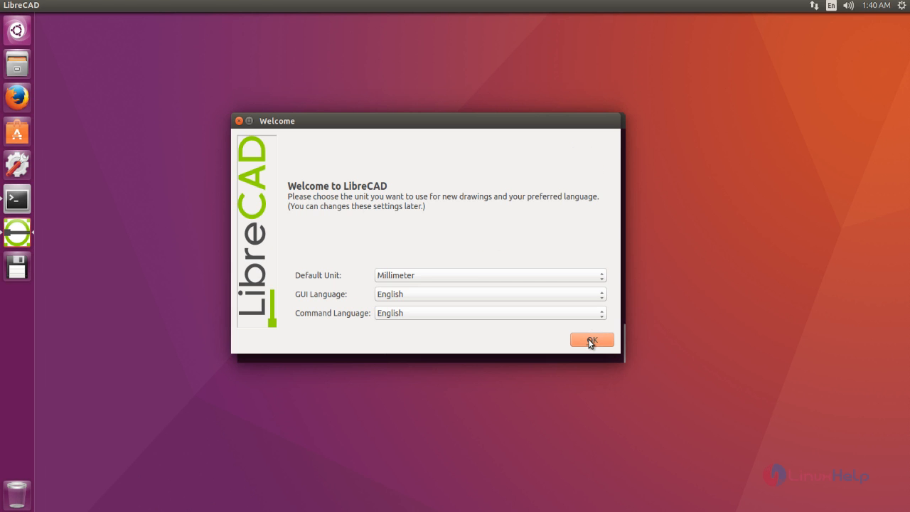
Step: Confirm the Welcome dialog with OK to reach the blank unnamed drawing
click(592, 340)
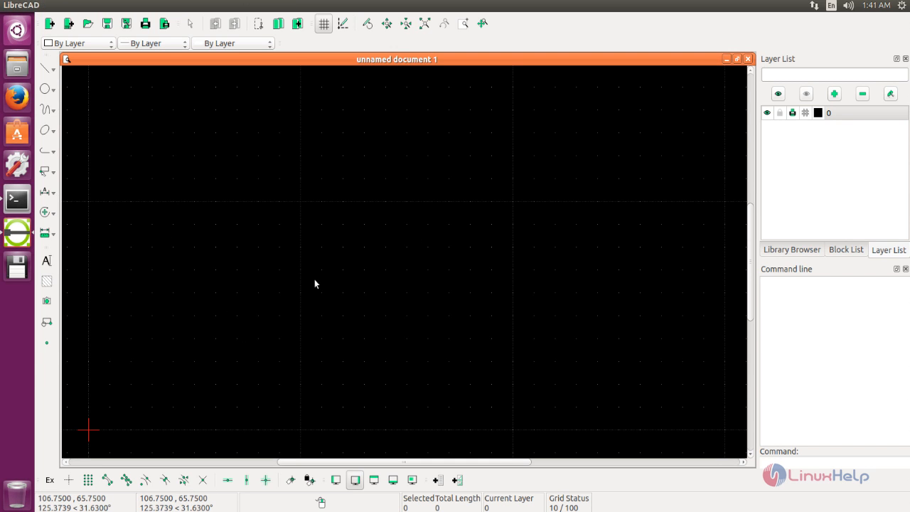
mouse_move(119, 121)
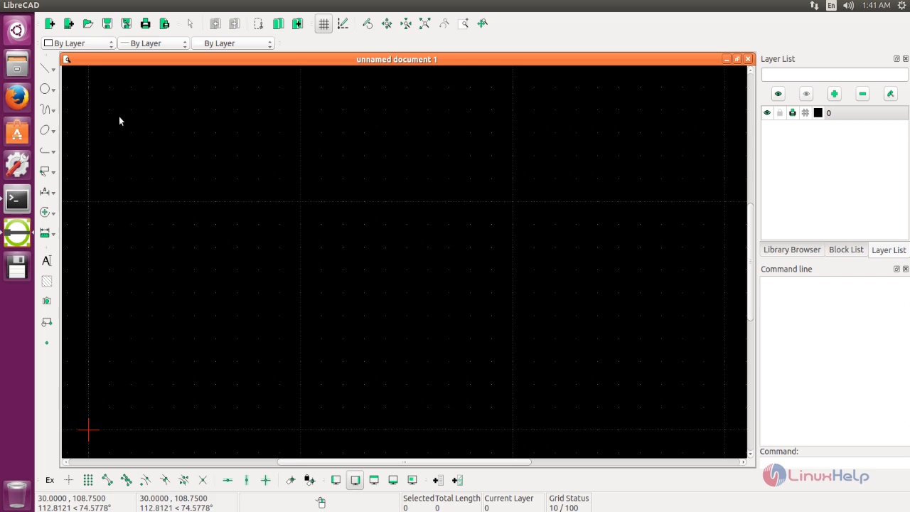
mouse_move(62, 64)
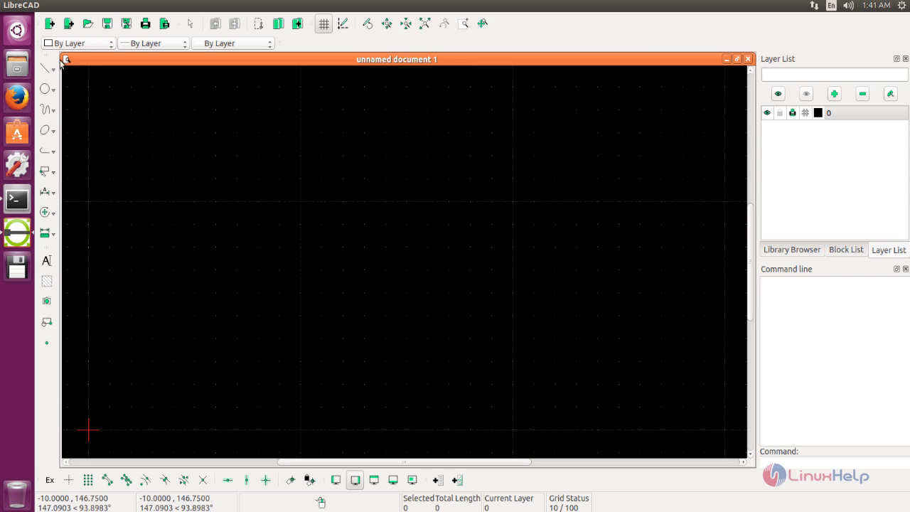
mouse_move(50, 23)
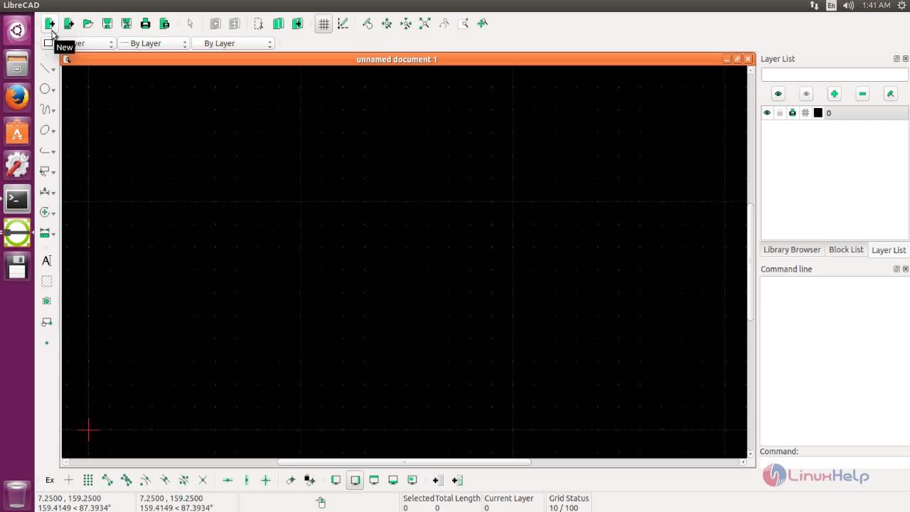
Step: Start a new blank drawing and activate a circle mode from the circle flyout
click(50, 22)
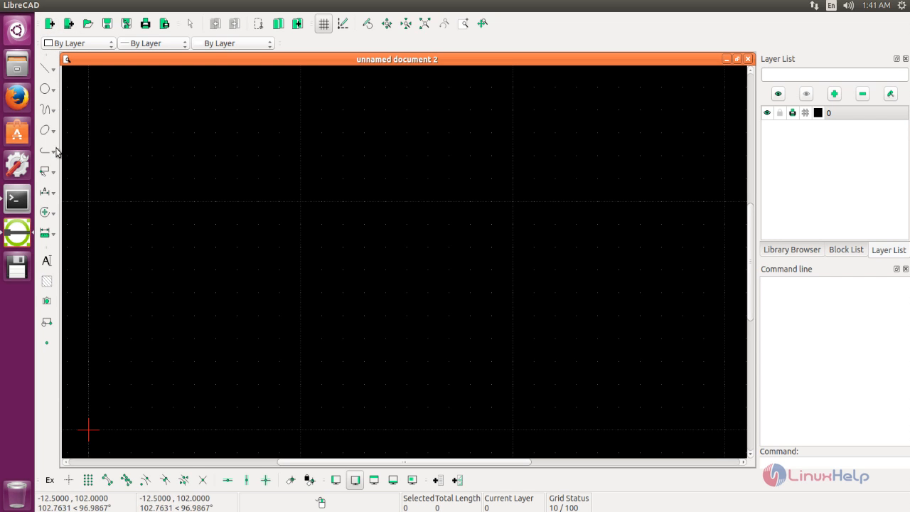
click(46, 89)
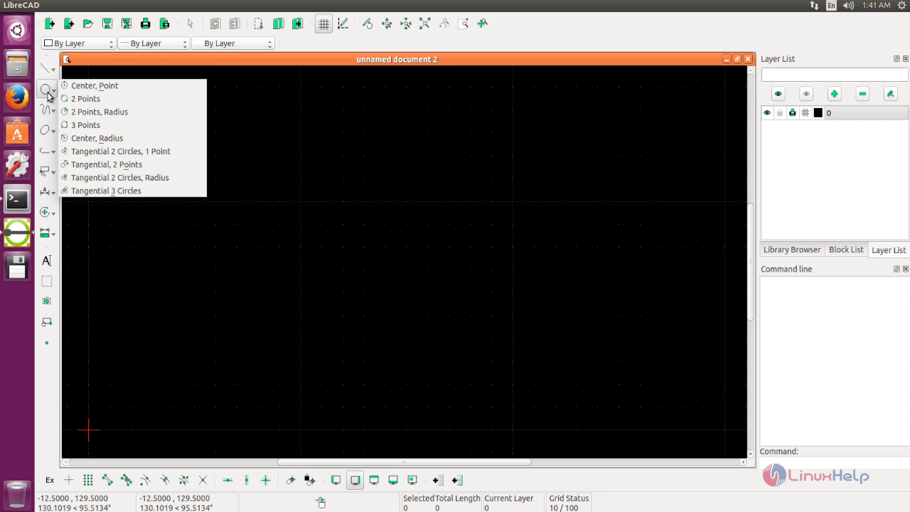
click(94, 85)
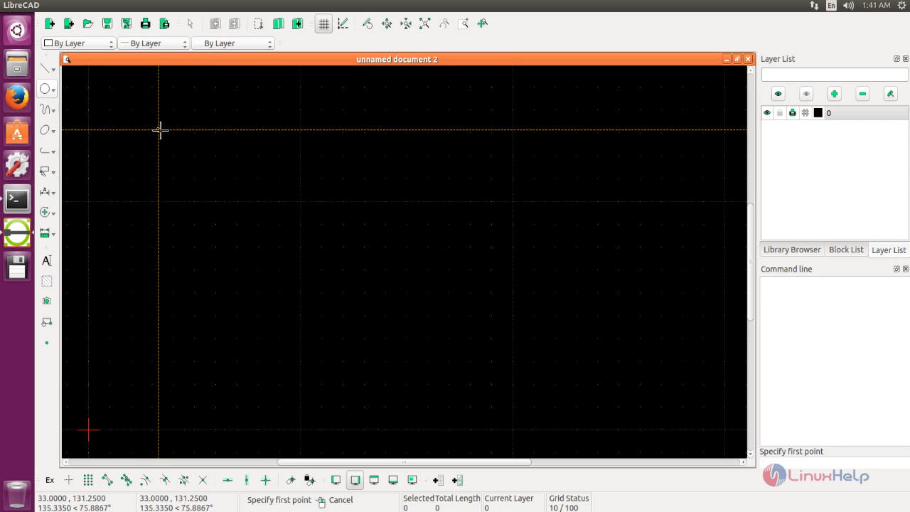